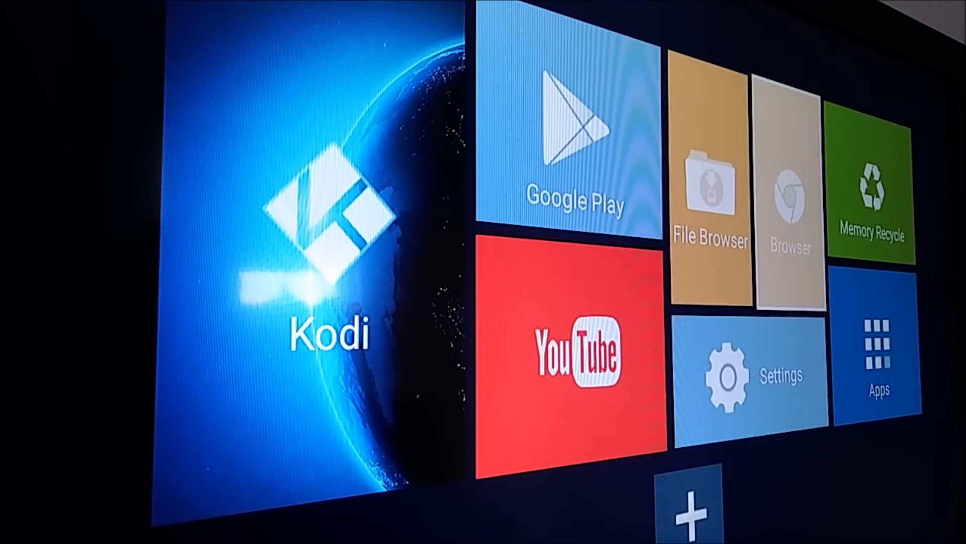
# Launch Kodi from the Android TV box launcher home screen
pyautogui.click(789, 203)
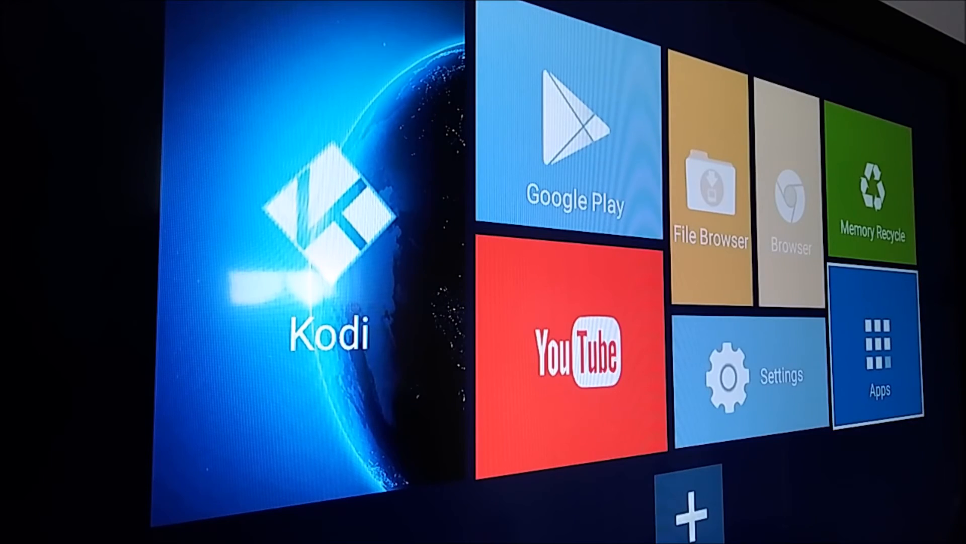
pyautogui.click(880, 369)
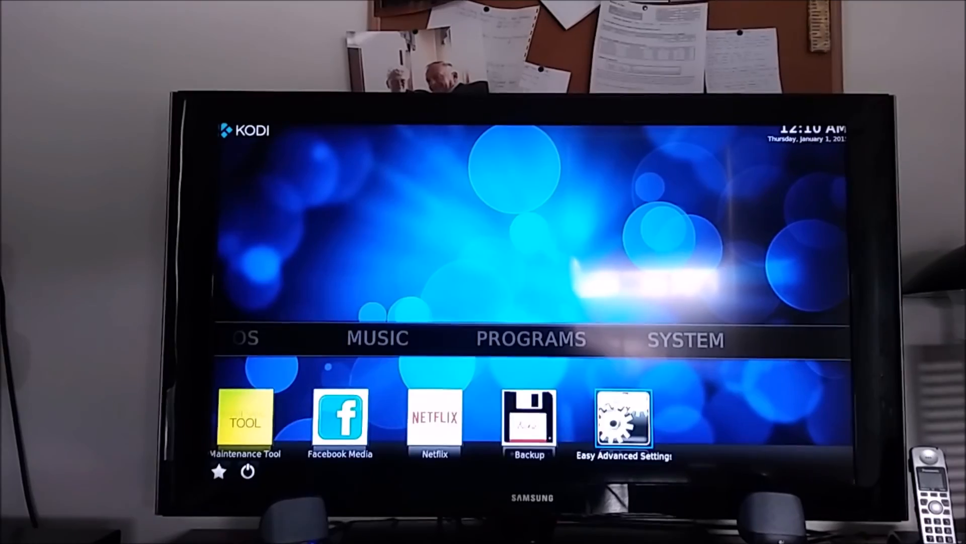
# Move from Programs to the Videos section so its add-ons shelf shows TED Talks, FilmOn, Pro Sport, Exodus, Fox News
pyautogui.hscroll(-3)
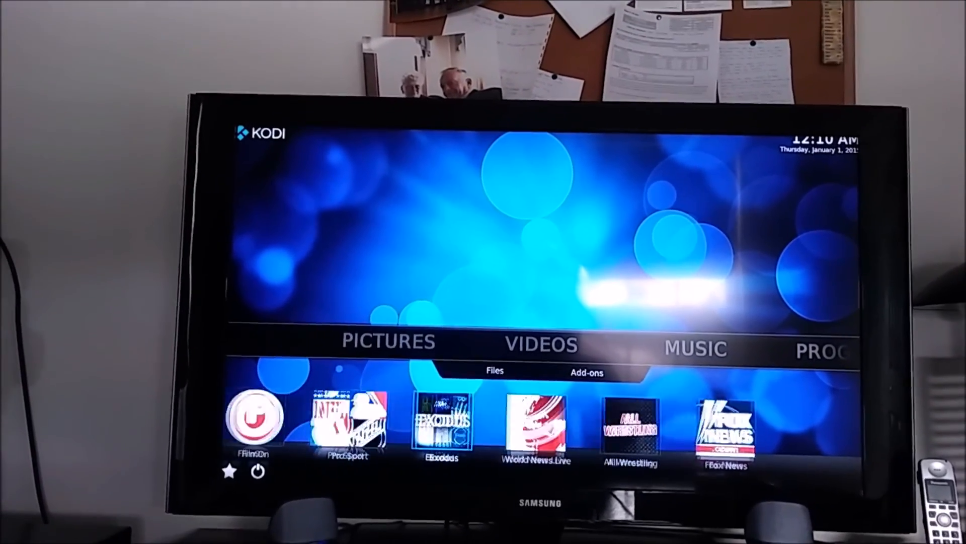
pyautogui.hscroll(-3)
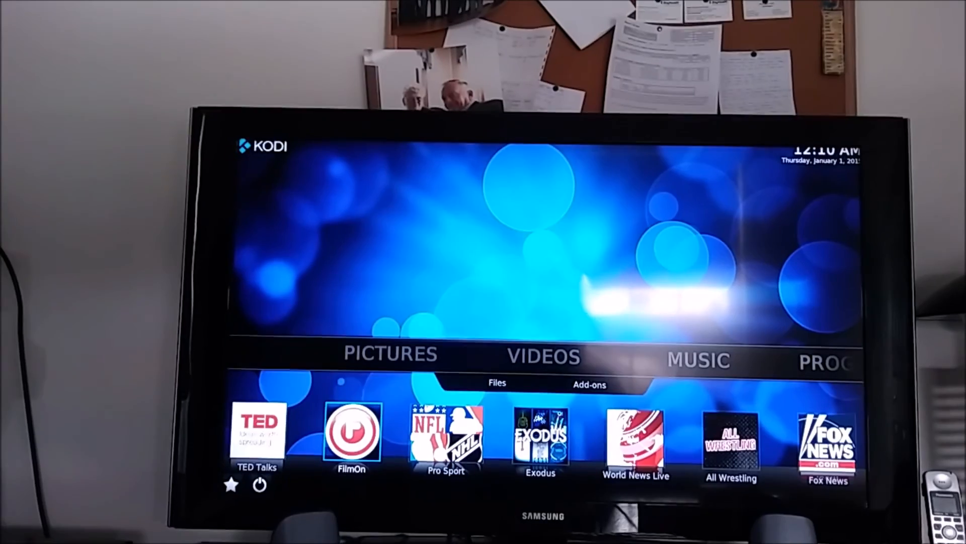